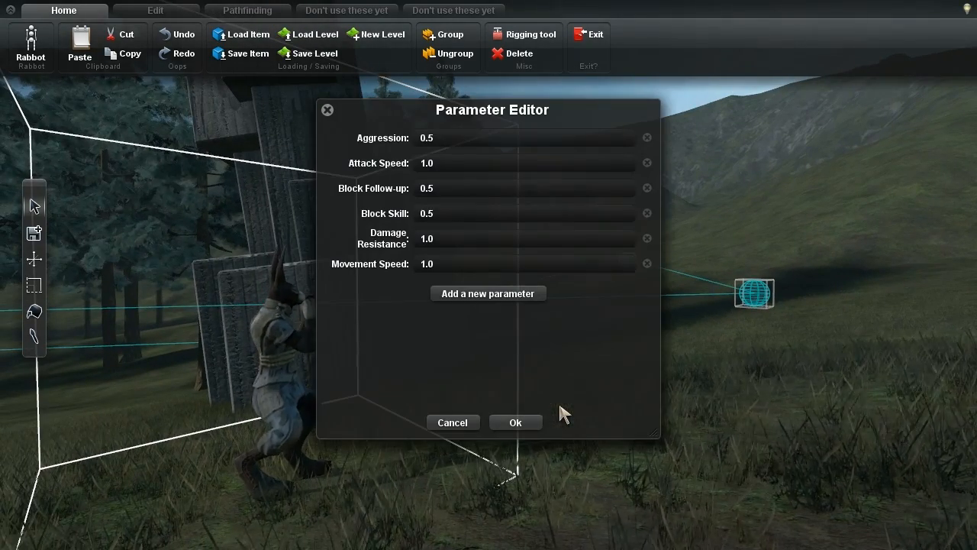
Enter the long multi-line test message as Display Text and set Jump speed to 10.0.
left_click(525, 137)
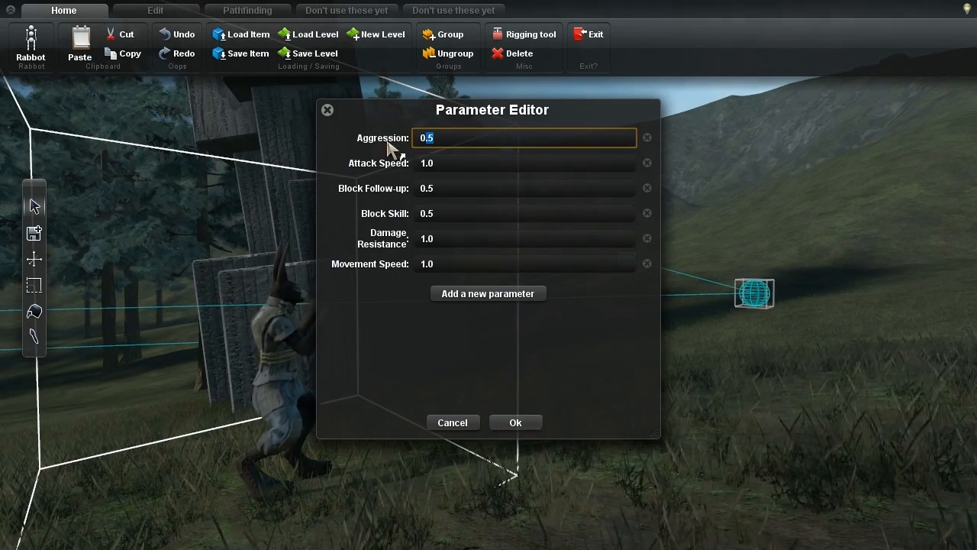
left_click(524, 213)
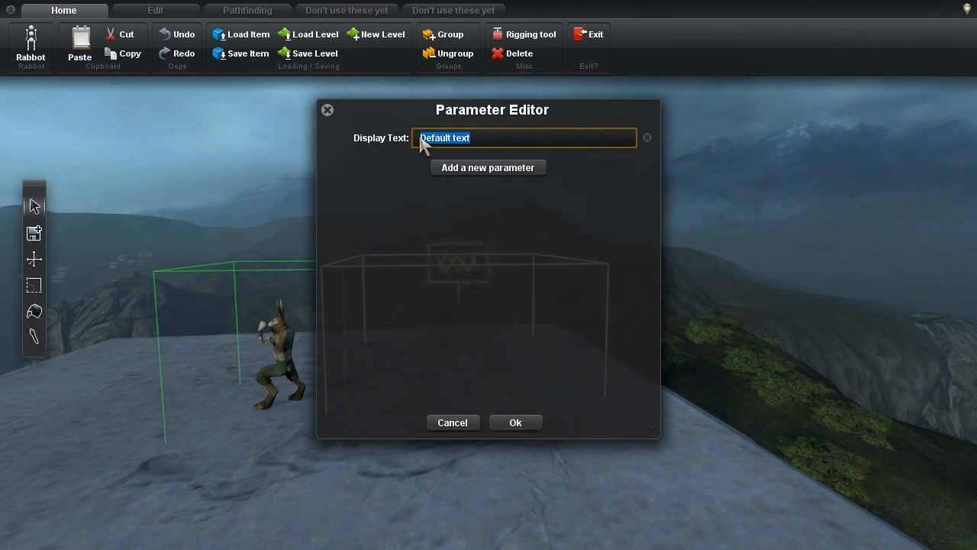
type("This is a test of displaying lots and lots of text in a text box, to see how it expands and then finally adds a scroll bar. I think it")
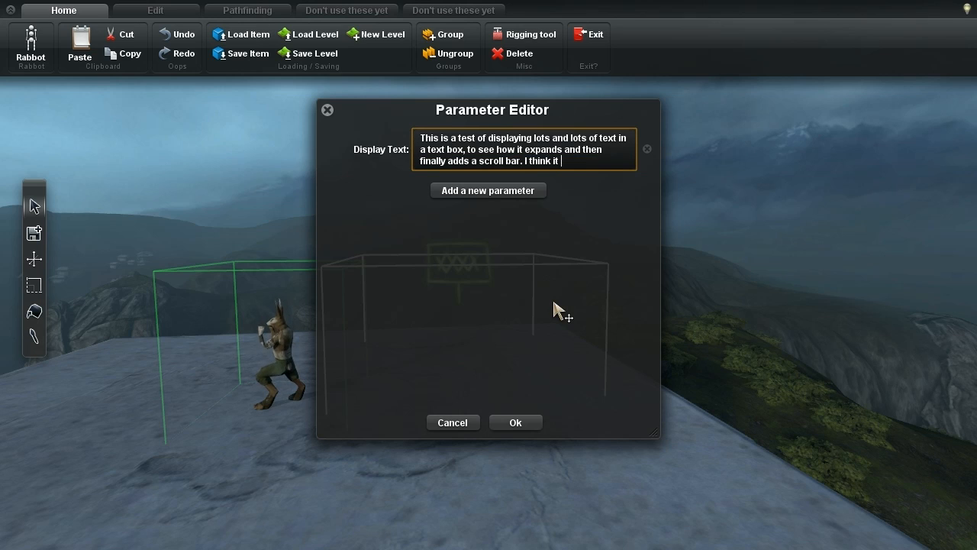
type("needs about five lines before it has scrolling.")
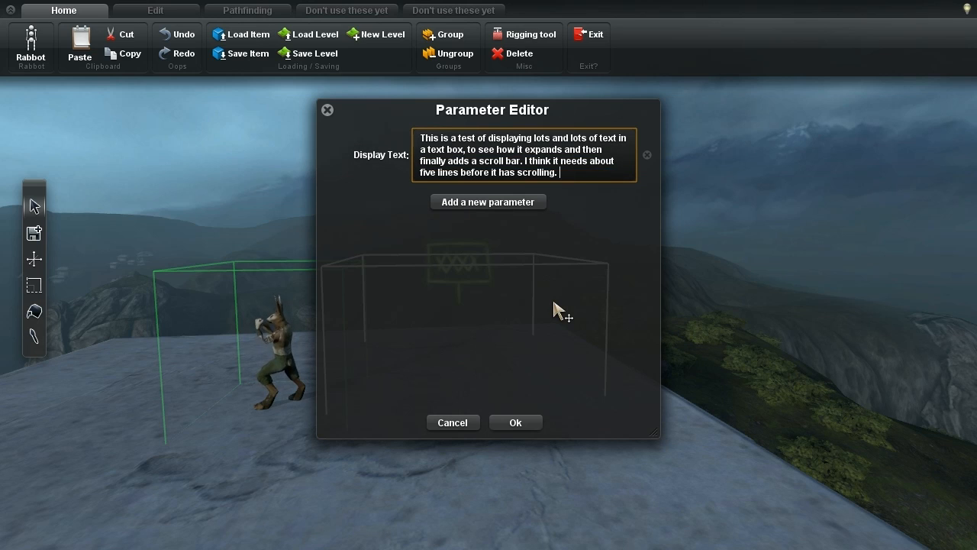
type("This should add the last line! Yay!")
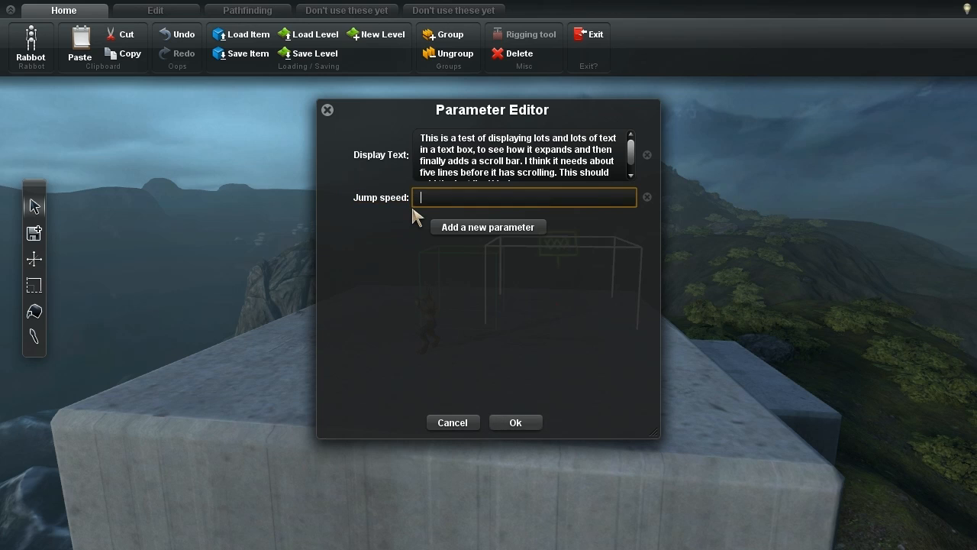
type("10.0")
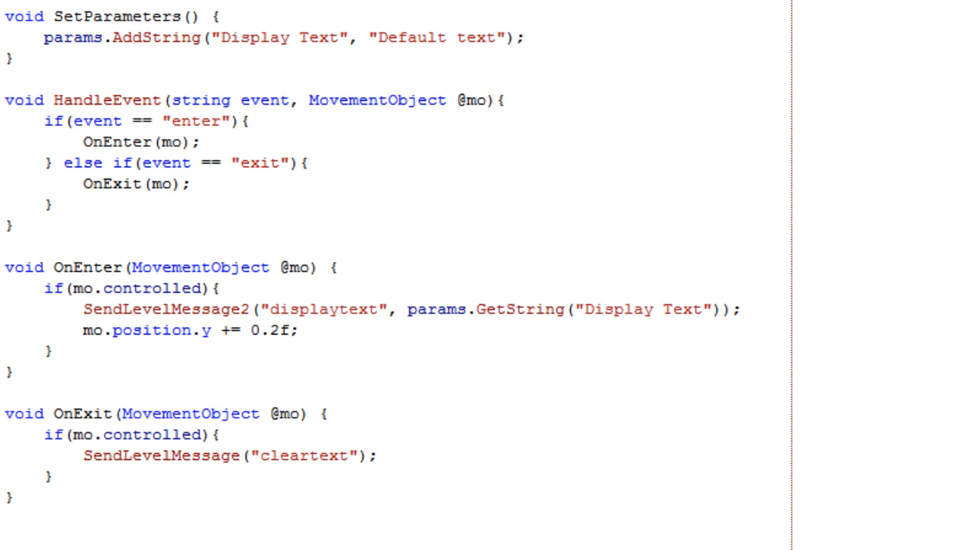
Add velocity.y += GetFloat("Jump speed") in OnEnter and a "Jump speed" default of "5.0".
type("mo.velocity.y += params.GetFloat(\"Jump speed\");")
type("params.AddString(\"")
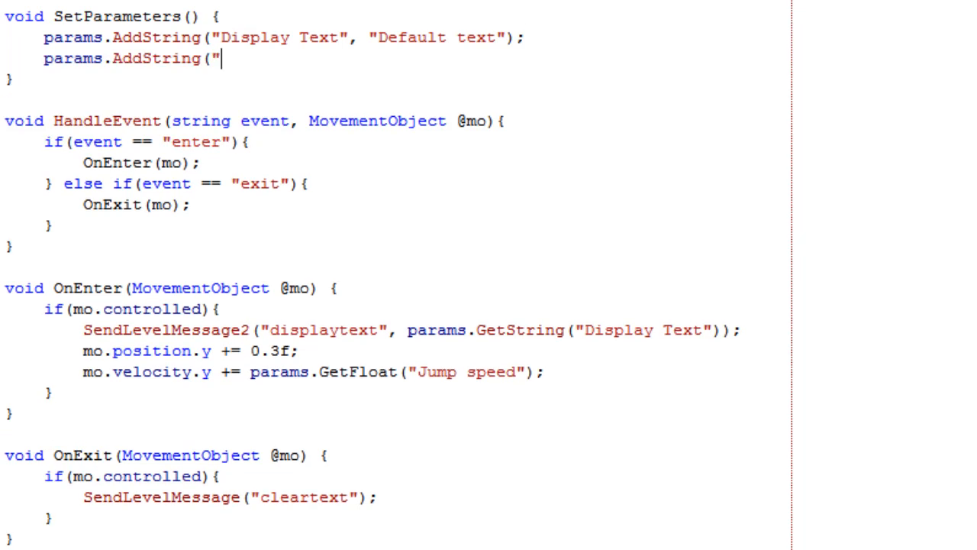
type("Jump speed\", \"5.0\");")
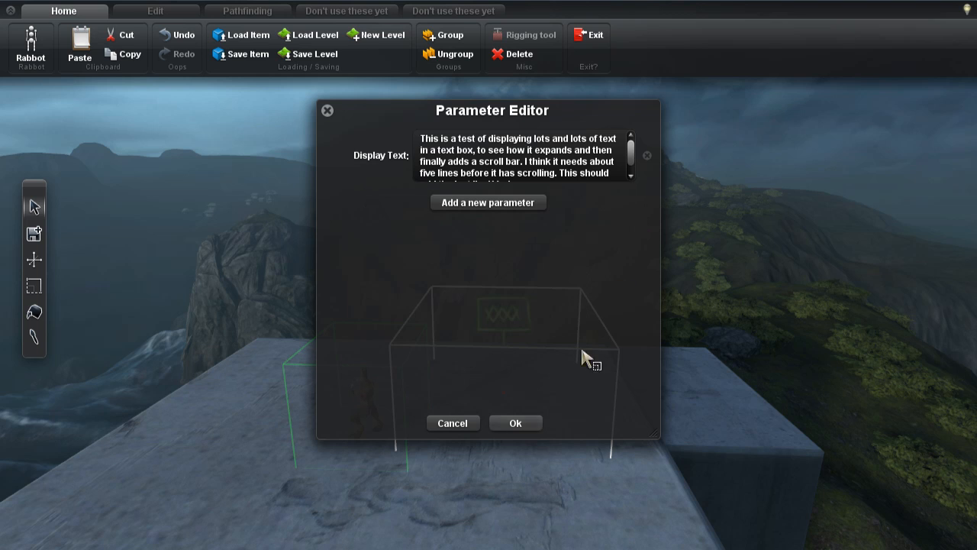
Reselect the hotspot to load the Jump speed parameter and confirm its values.
left_click(487, 202)
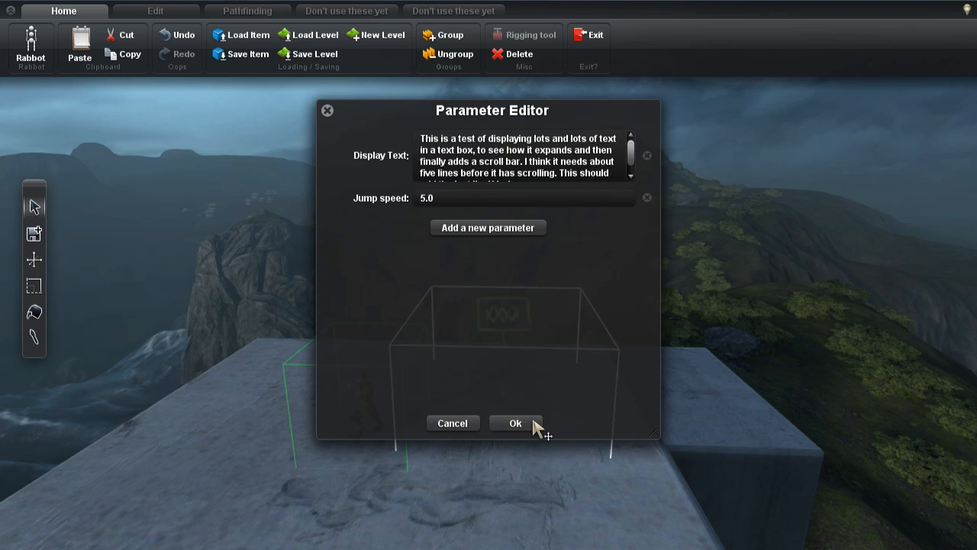
left_click(514, 422)
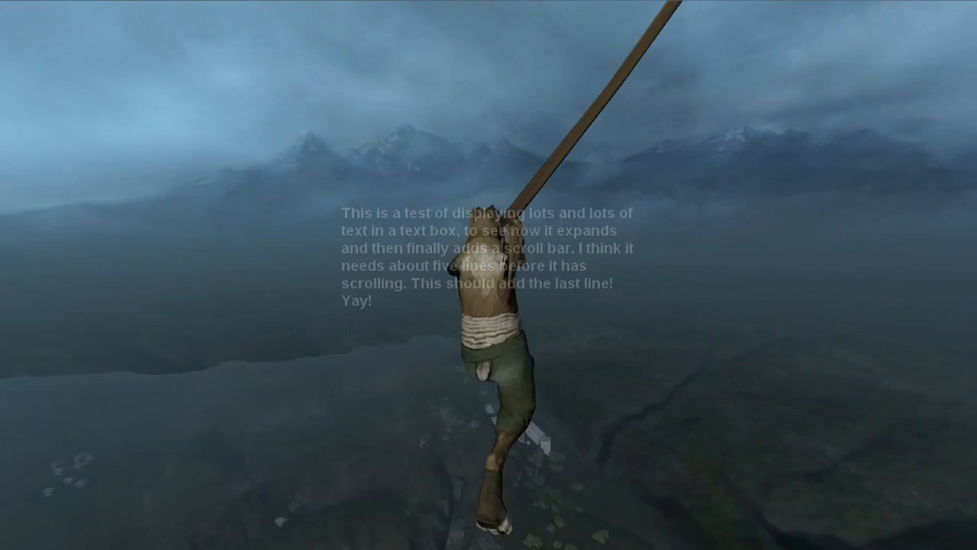